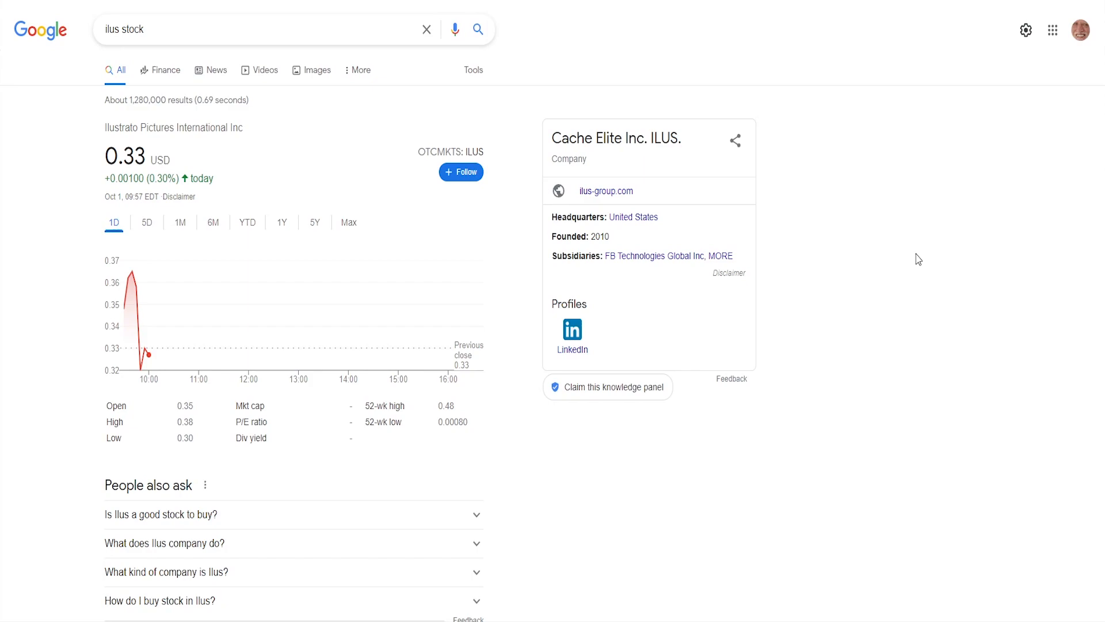
mouse_move(539, 130)
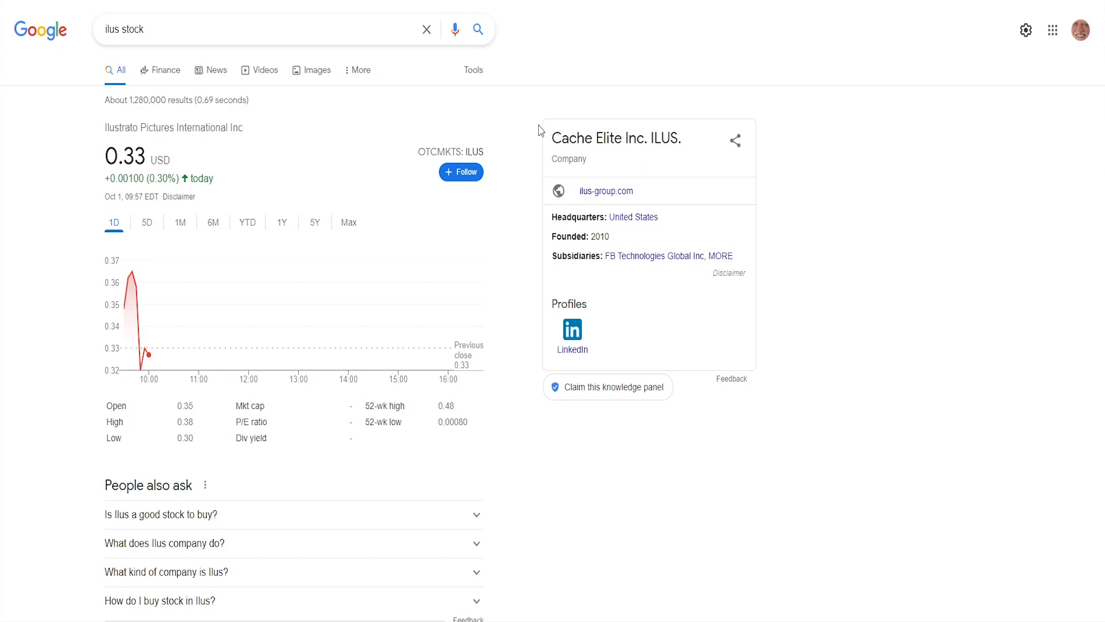
mouse_move(120, 307)
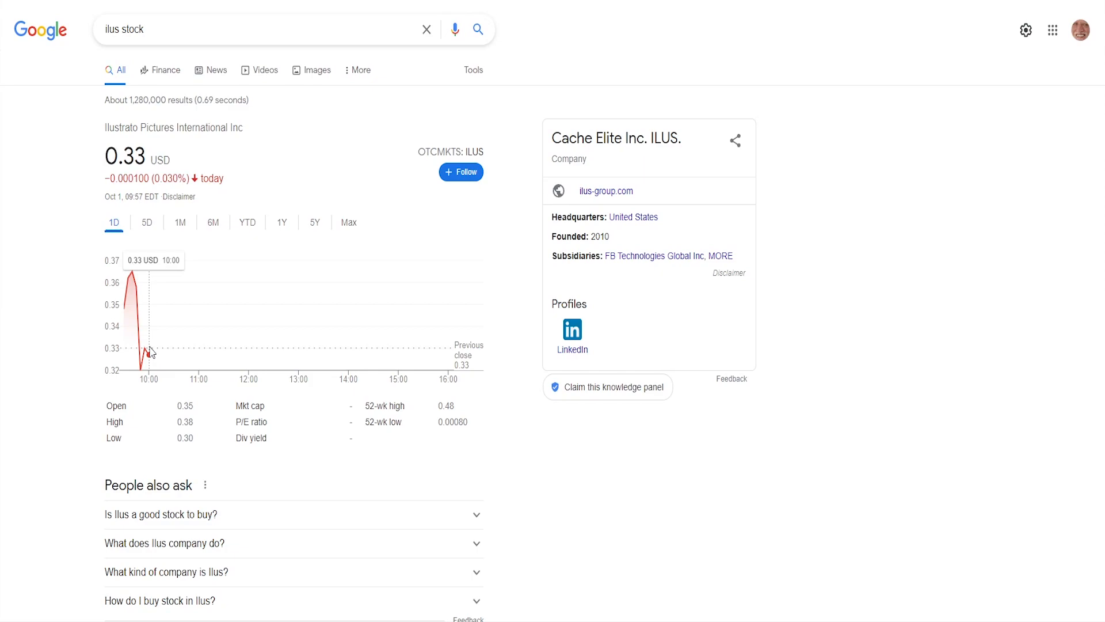
Switch the ILUS chart from five days to one month, showing a 200.59% gain
left_click(147, 222)
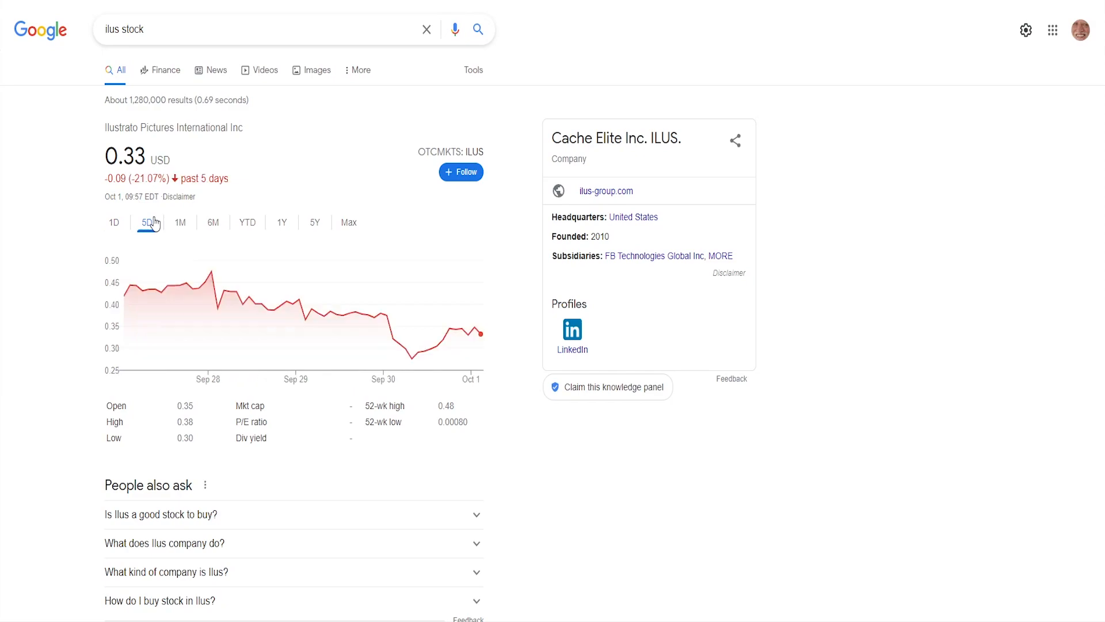
left_click(180, 223)
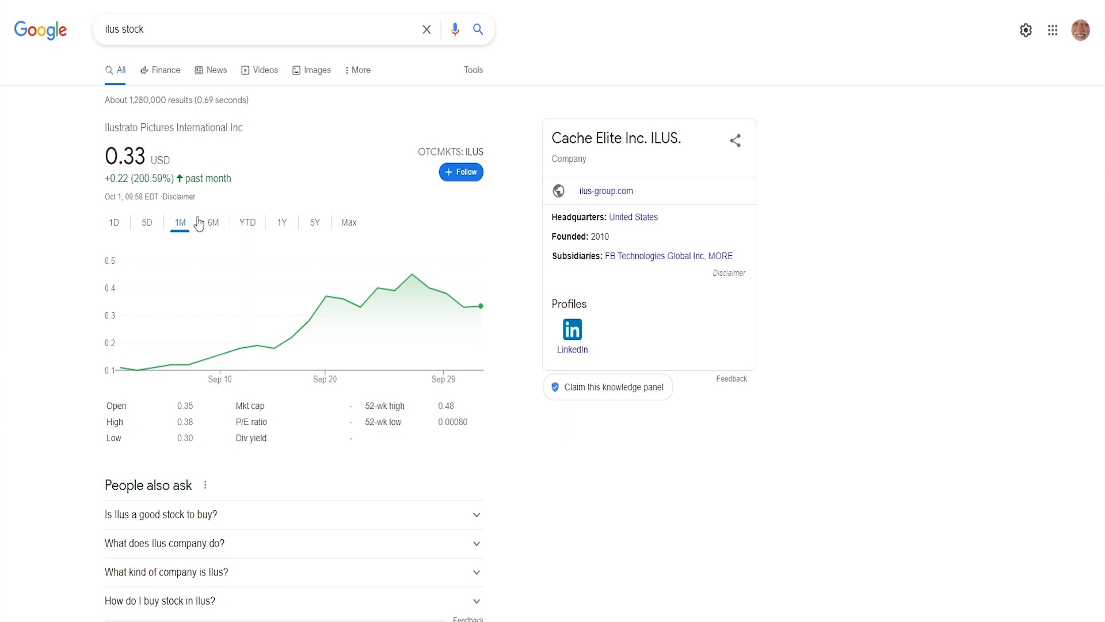
mouse_move(192, 364)
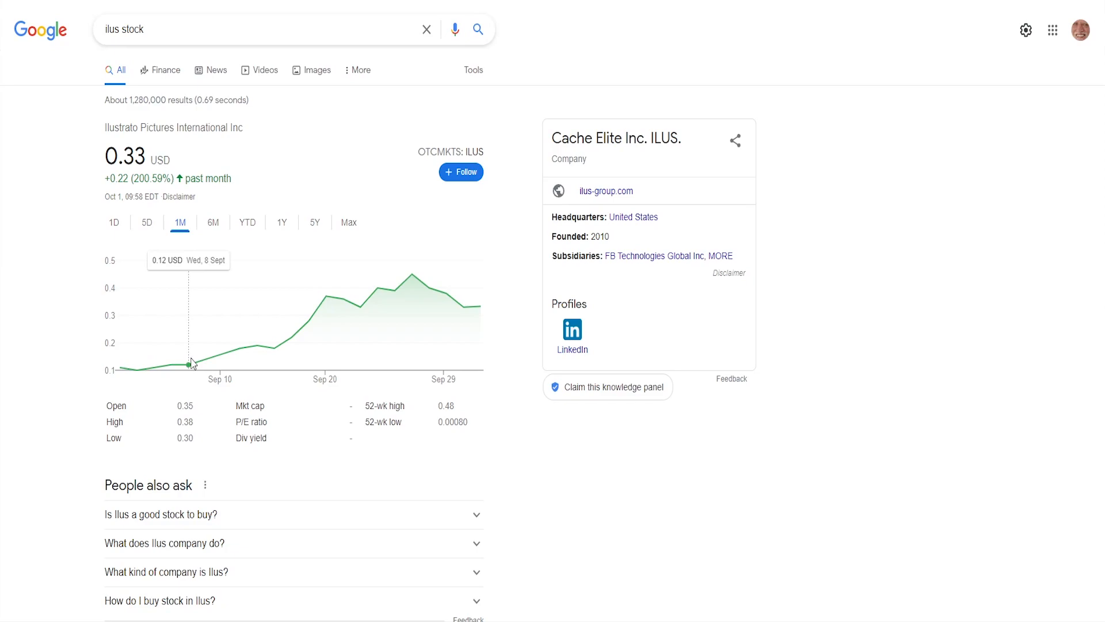
mouse_move(176, 364)
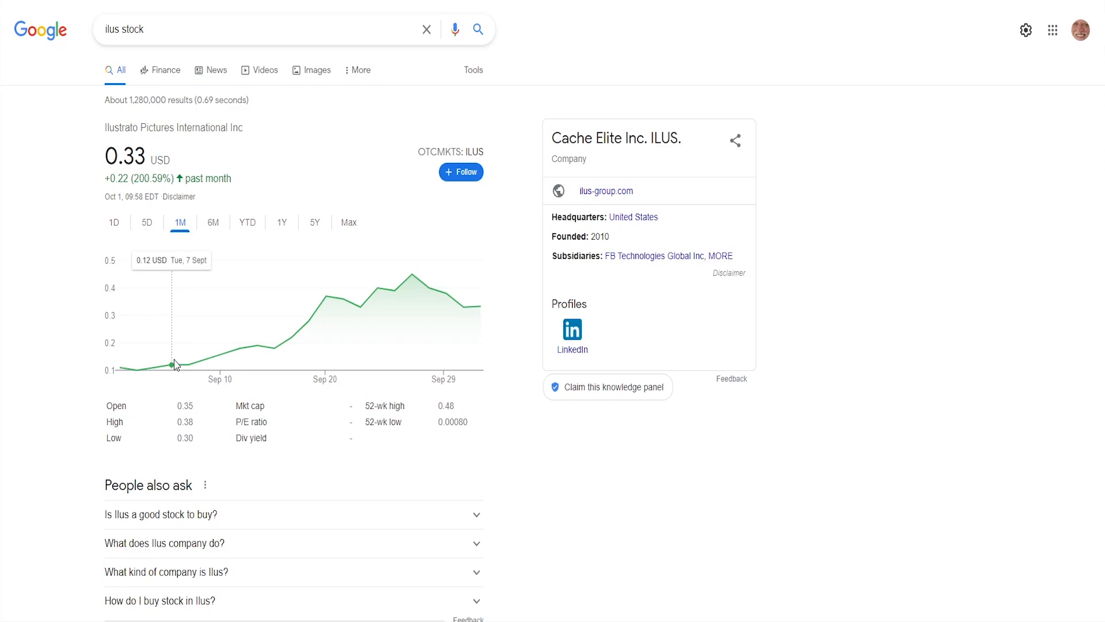
Set the ILUS chart to the one-year range to see the September 2021 surge
left_click(281, 223)
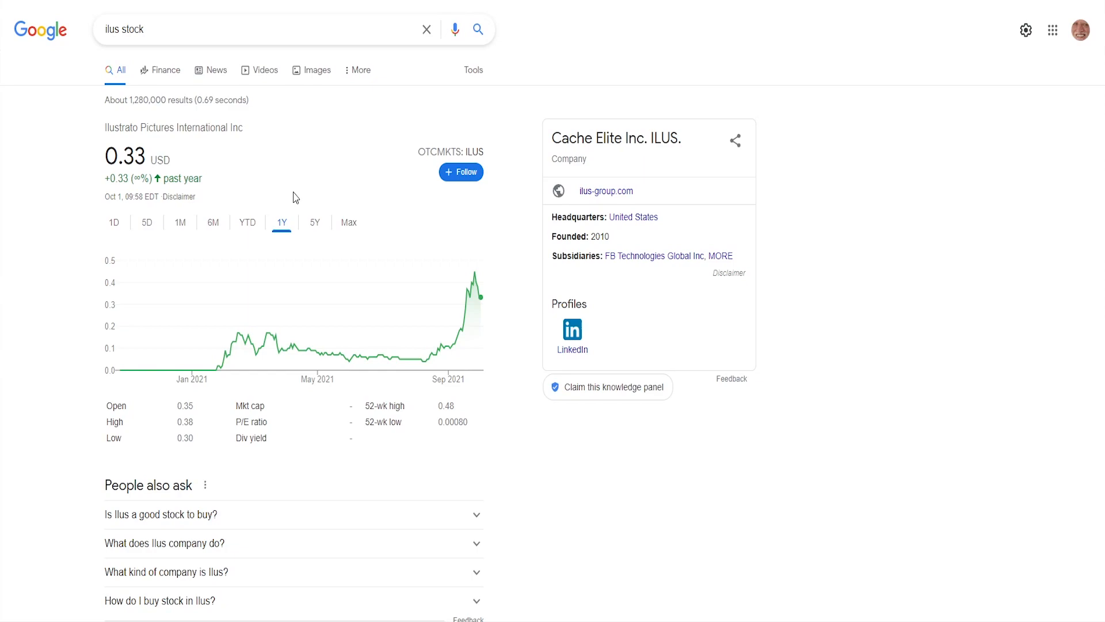
mouse_move(240, 337)
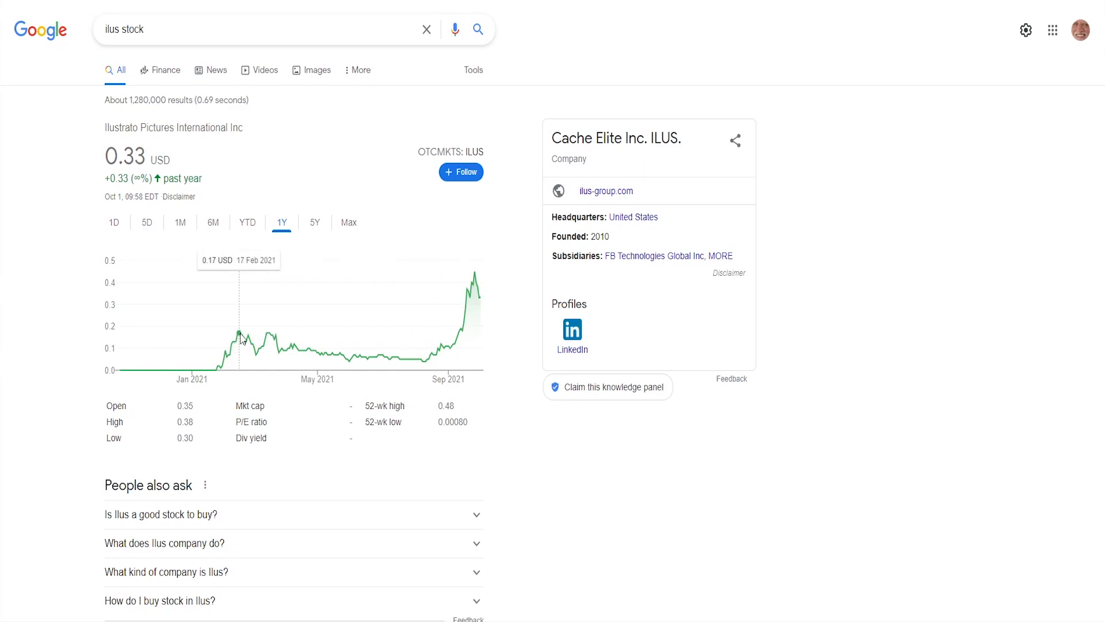
mouse_move(270, 336)
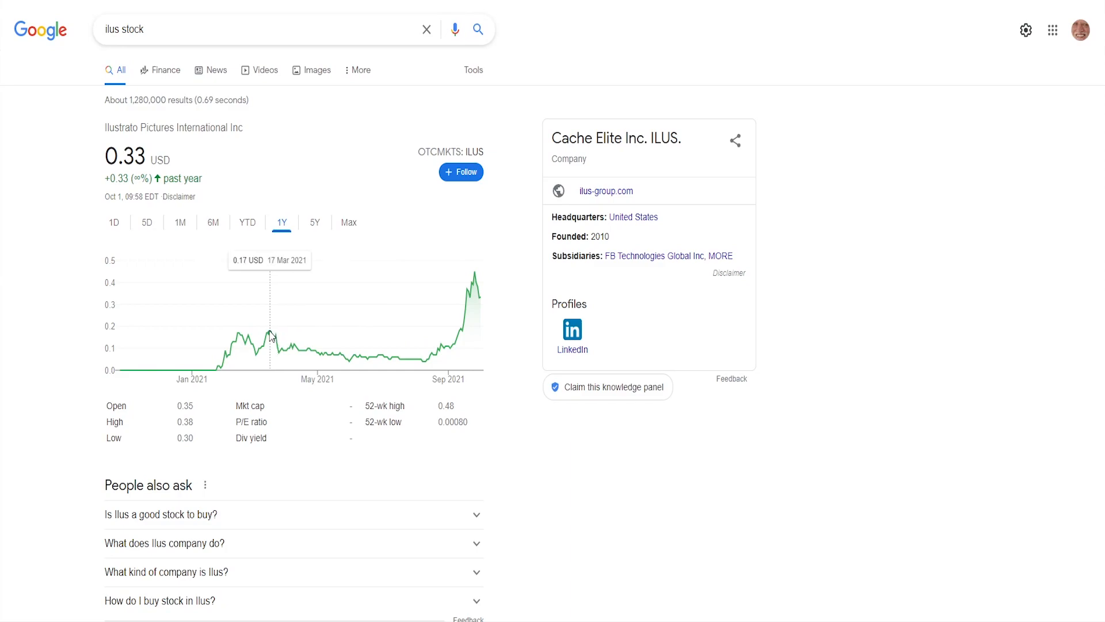
mouse_move(386, 371)
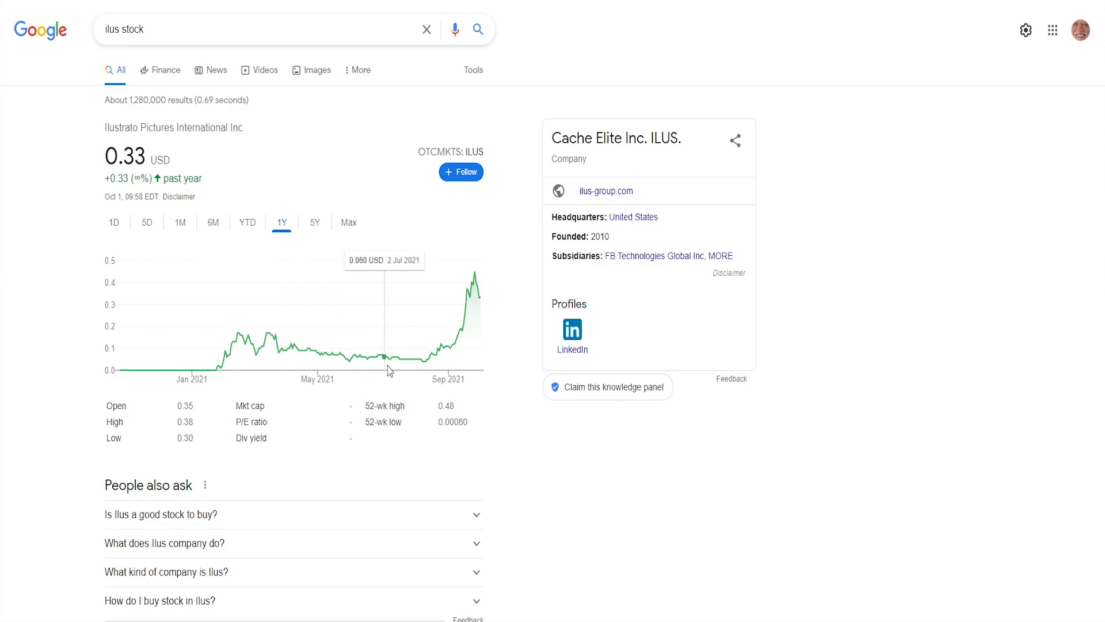
mouse_move(424, 372)
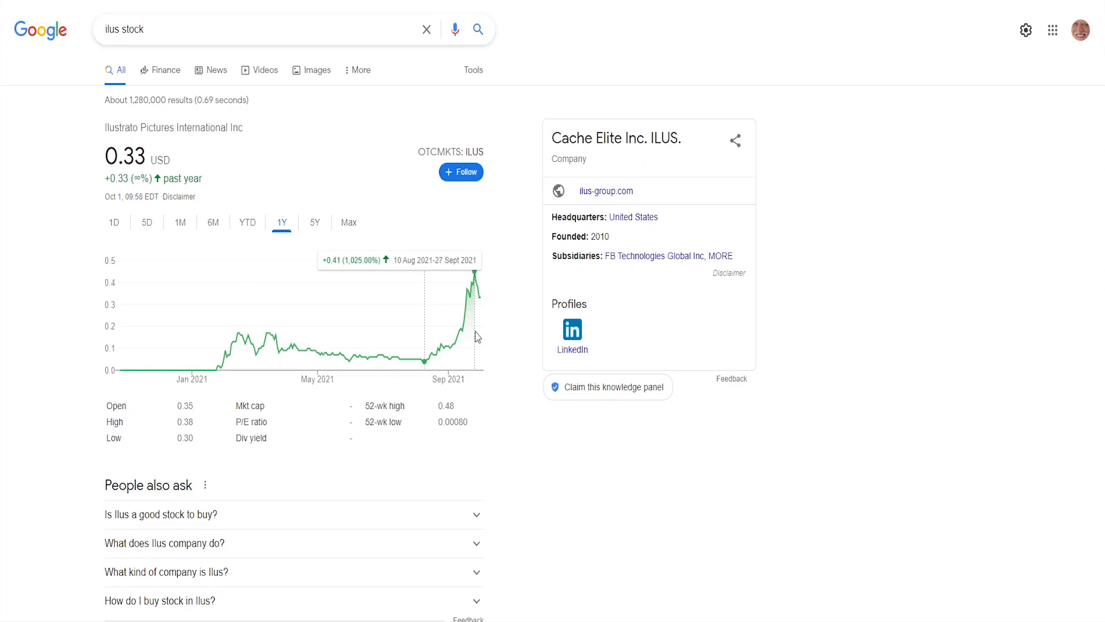
mouse_move(464, 323)
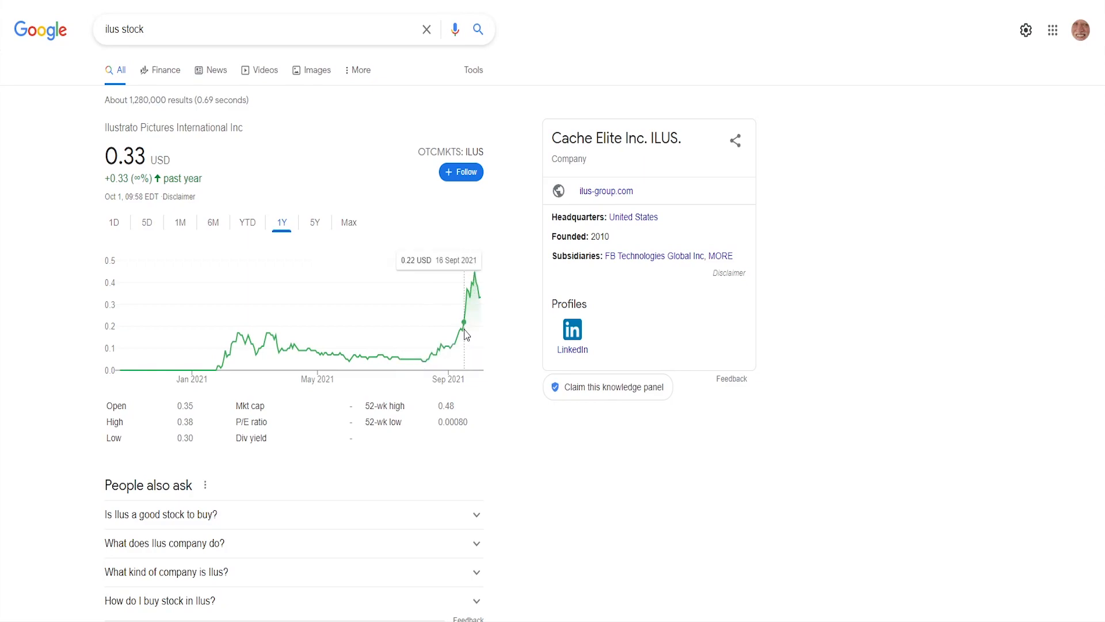
mouse_move(425, 365)
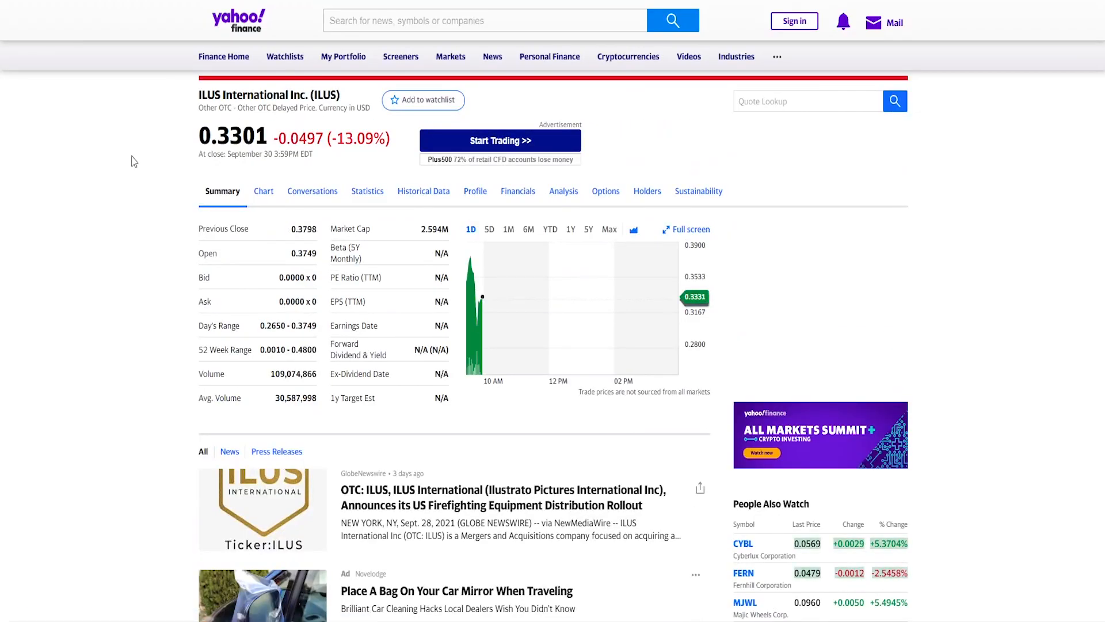
Scroll the Yahoo Finance ILUS quote page down to its news stories
scroll("down", 3)
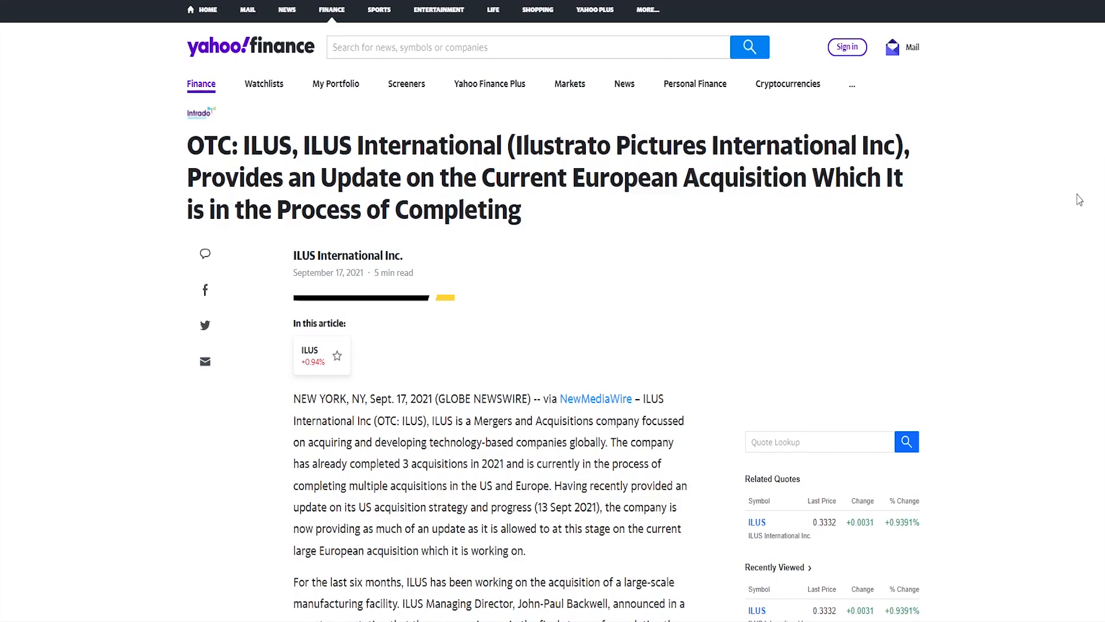
Read further down the ILUS European manufacturing plant acquisition update article
scroll("down", 3)
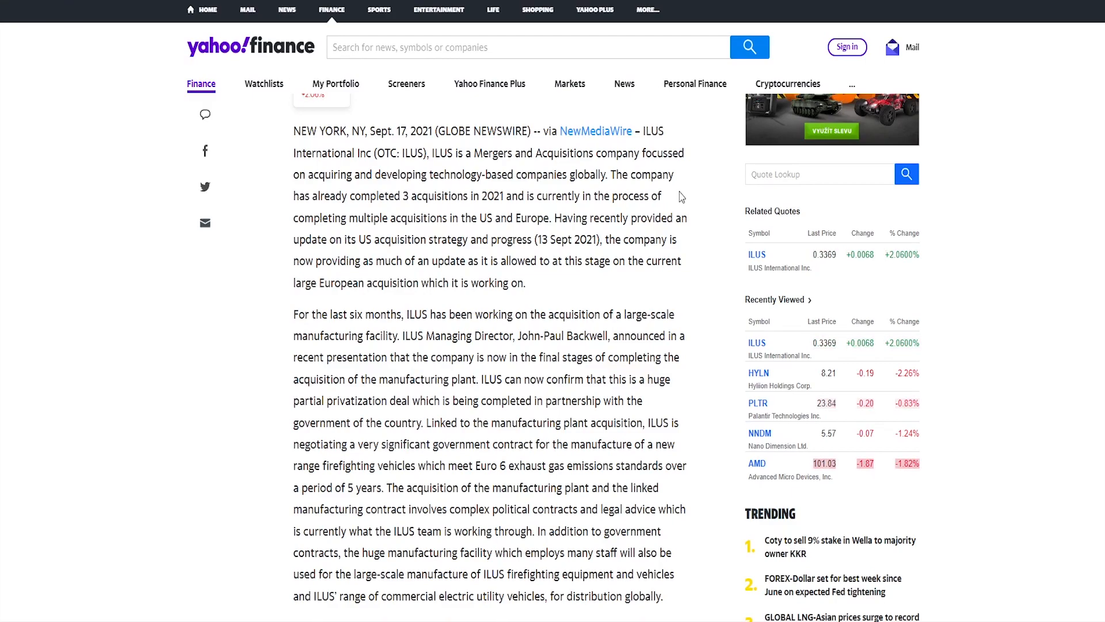
scroll("down", 3)
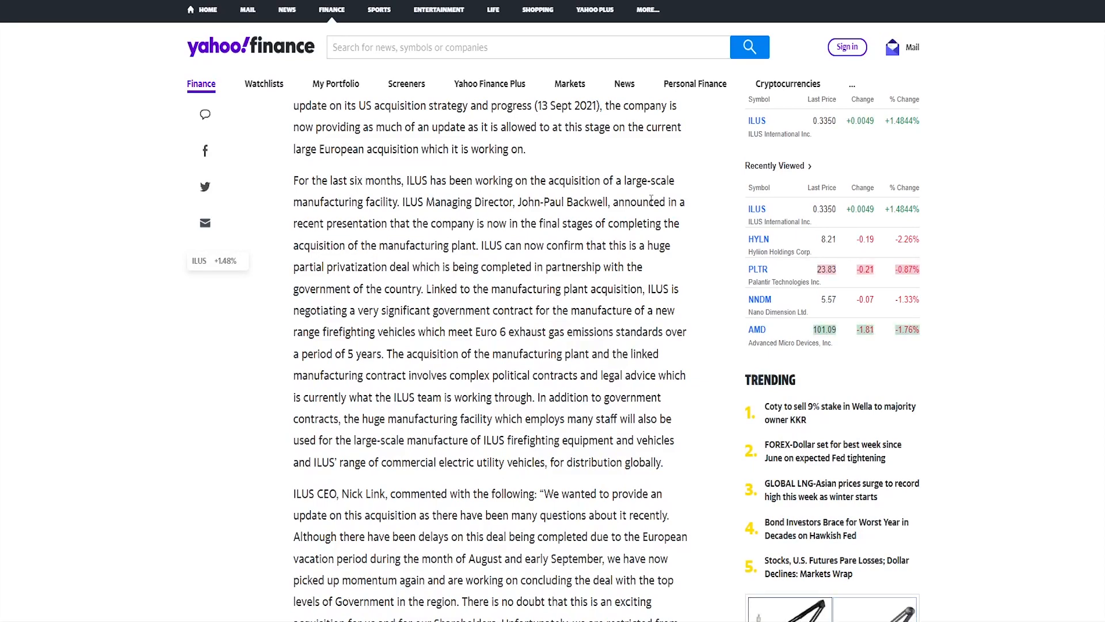
double_click(664, 180)
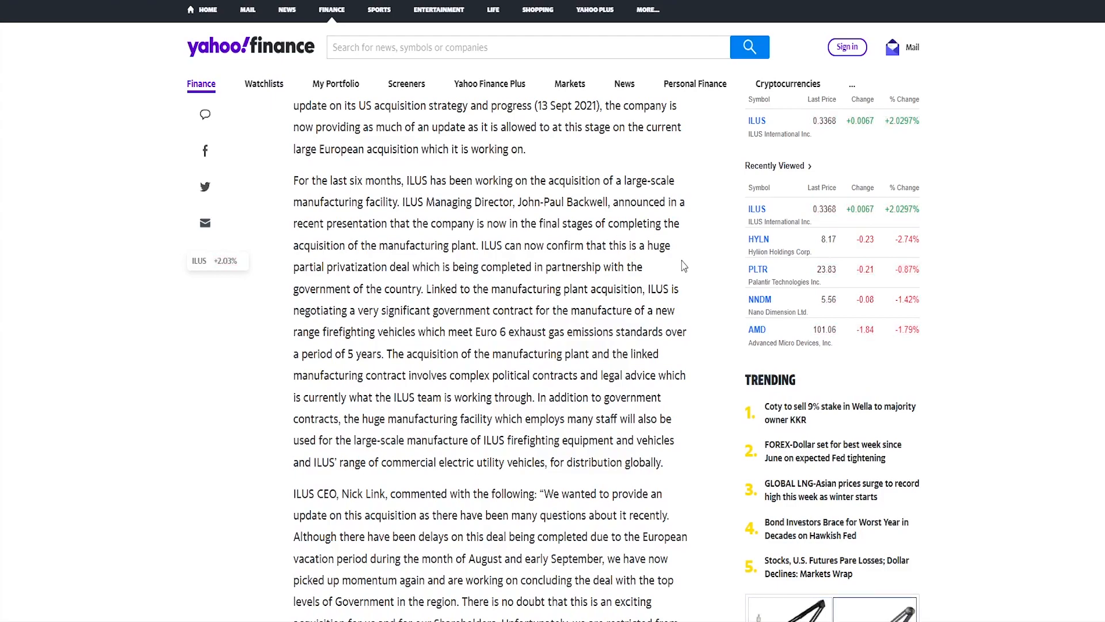
scroll("down", 3)
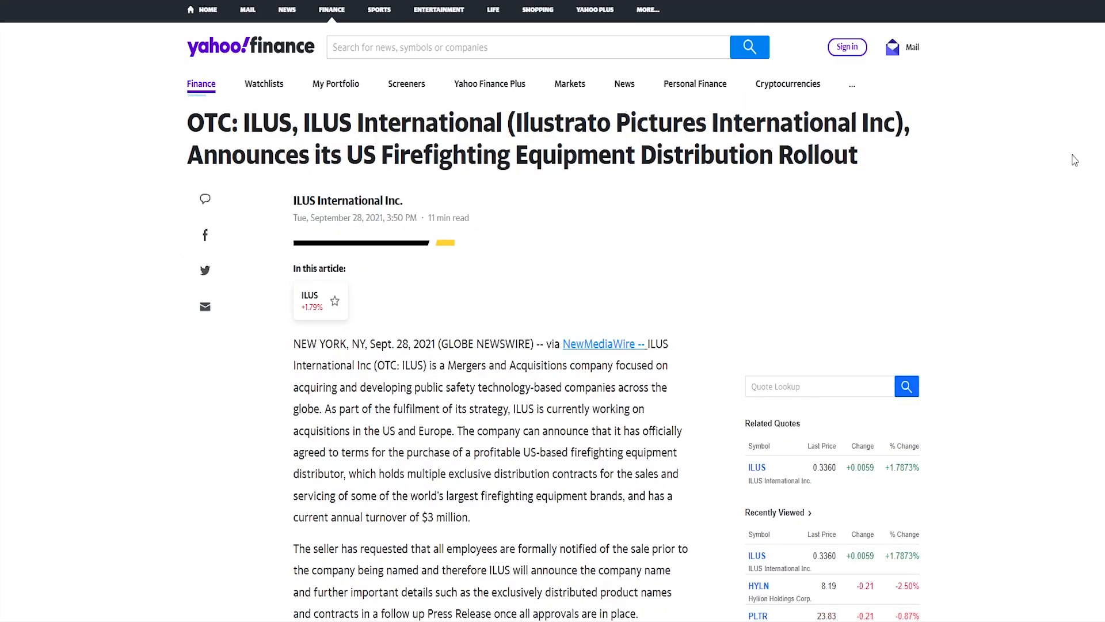
Read the firefighting distribution rollout article down to its third-quarter acquisitions
scroll("down", 3)
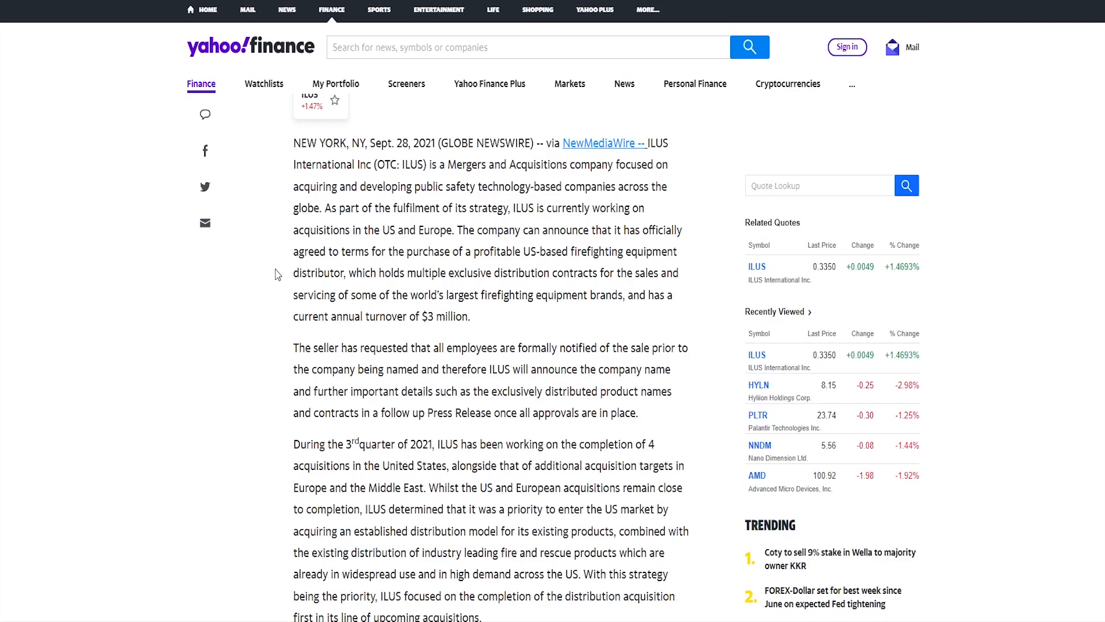
scroll("down", 3)
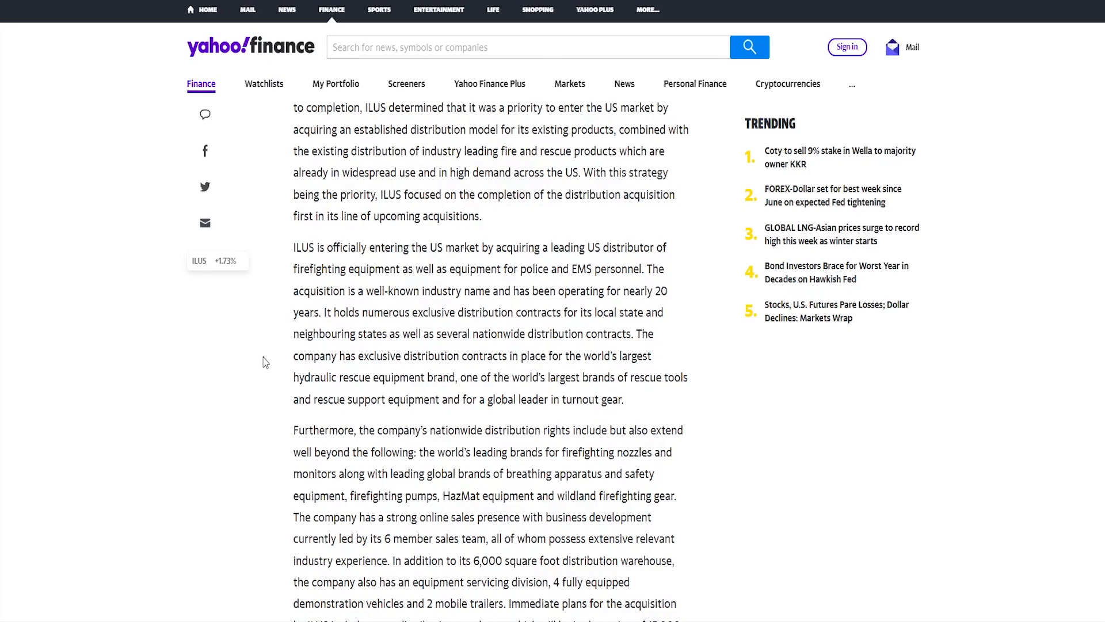
Read the rollout article's section on the acquired distributor's contracts and facilities
scroll("down", 3)
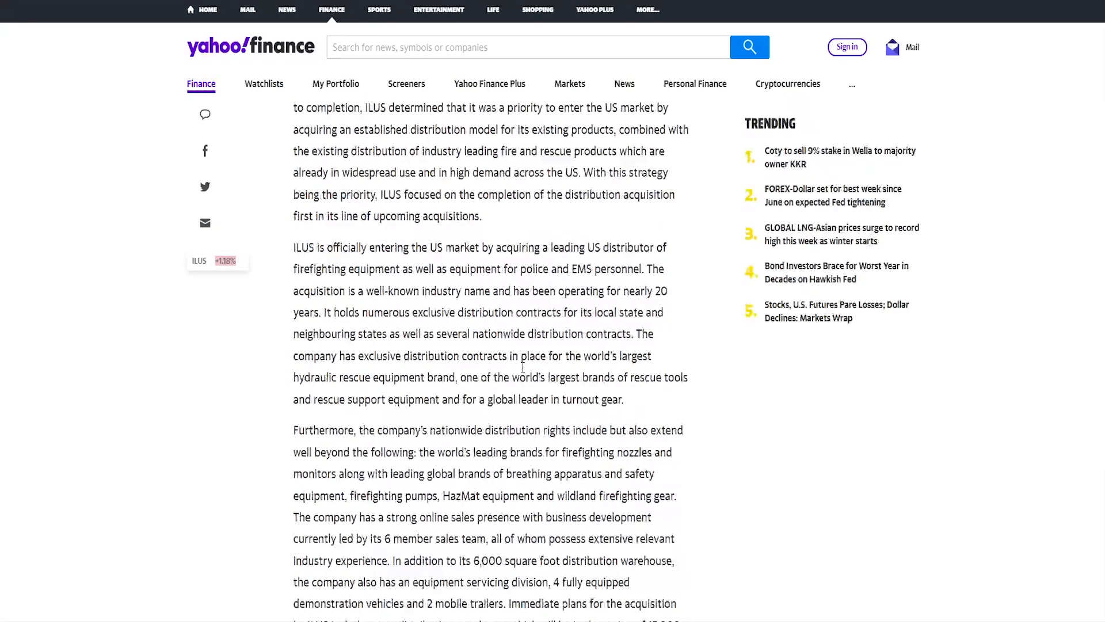
scroll("up", 3)
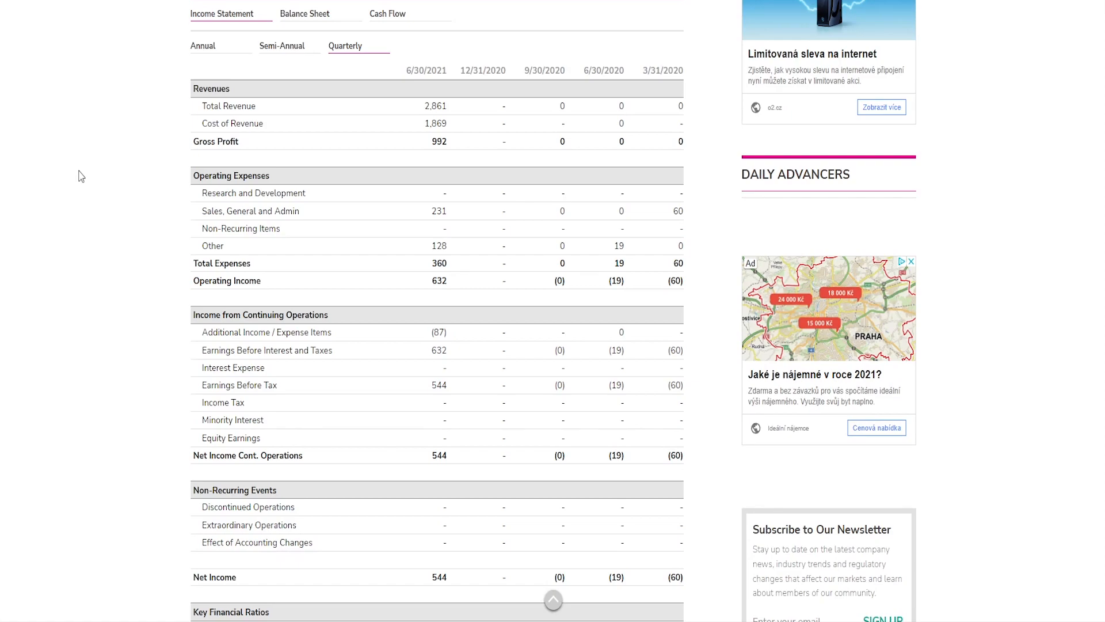
Review the OTC quarterly income statement: 6/30/2021 revenue 2,861, net income 544
scroll("down", 3)
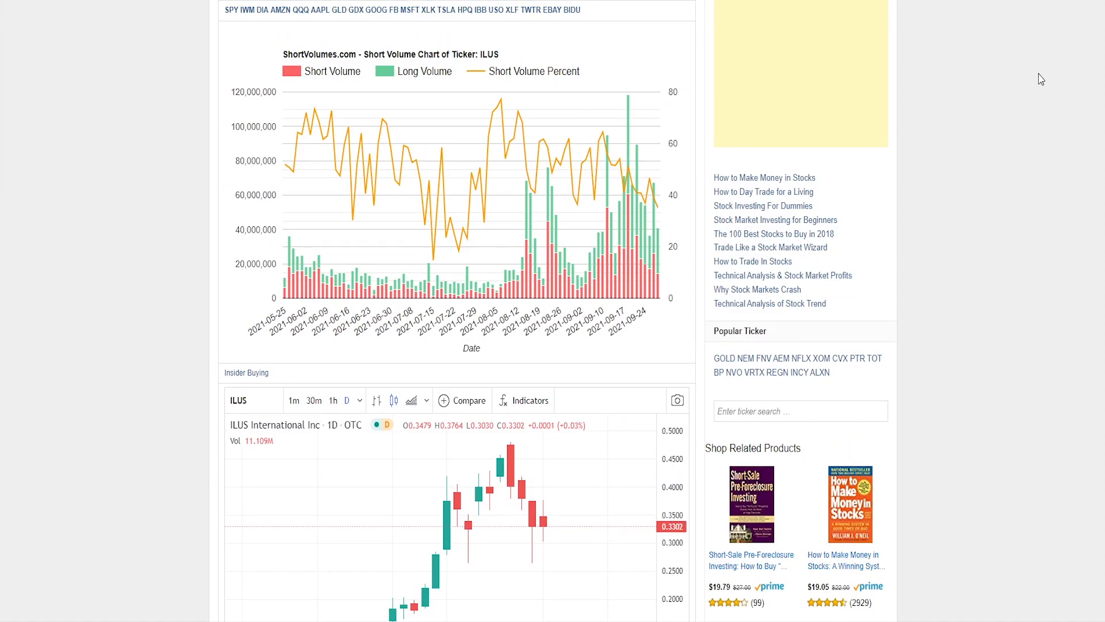
mouse_move(654, 224)
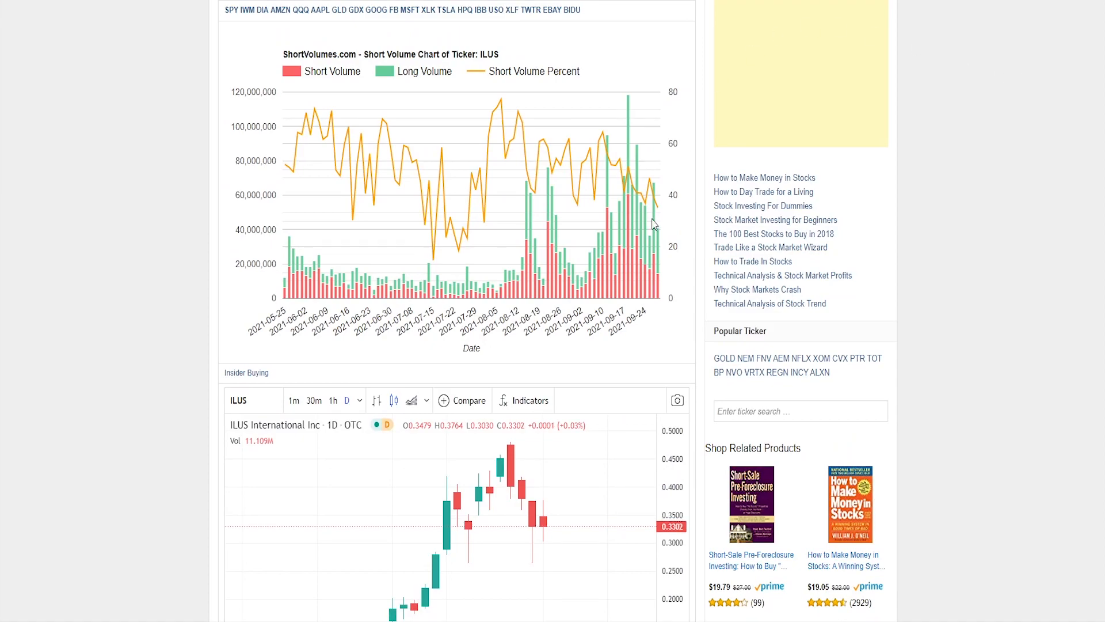
mouse_move(657, 214)
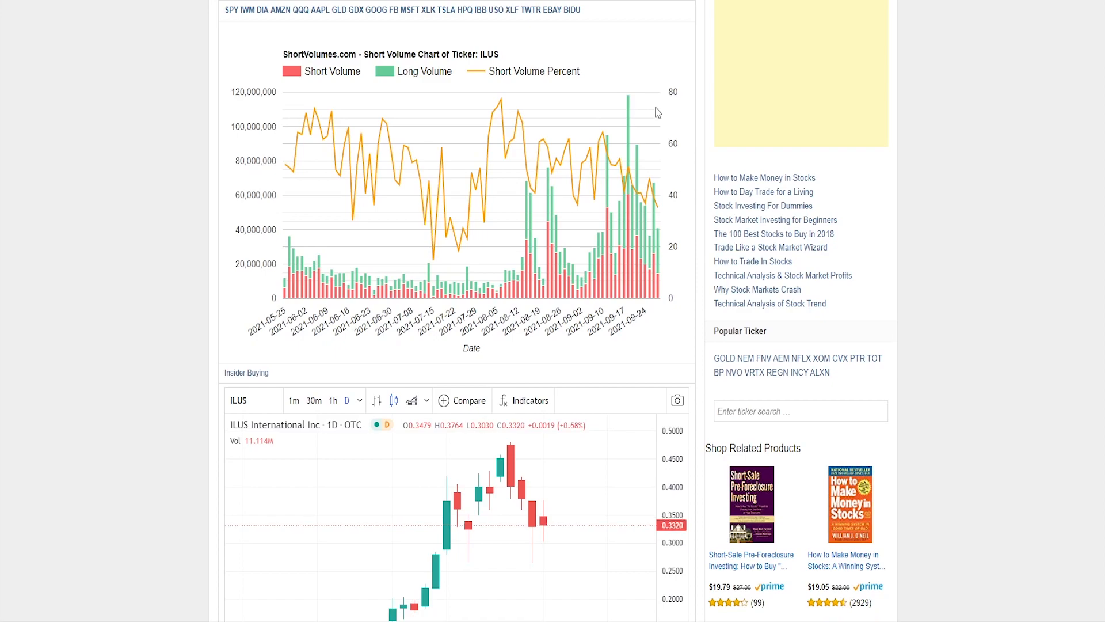
mouse_move(654, 57)
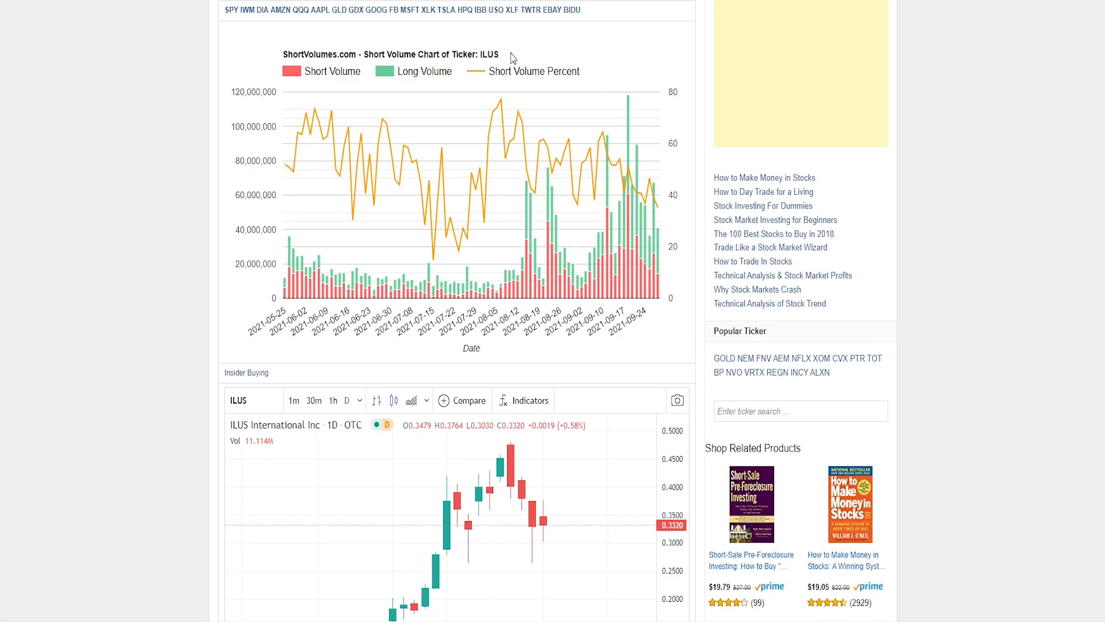
mouse_move(653, 66)
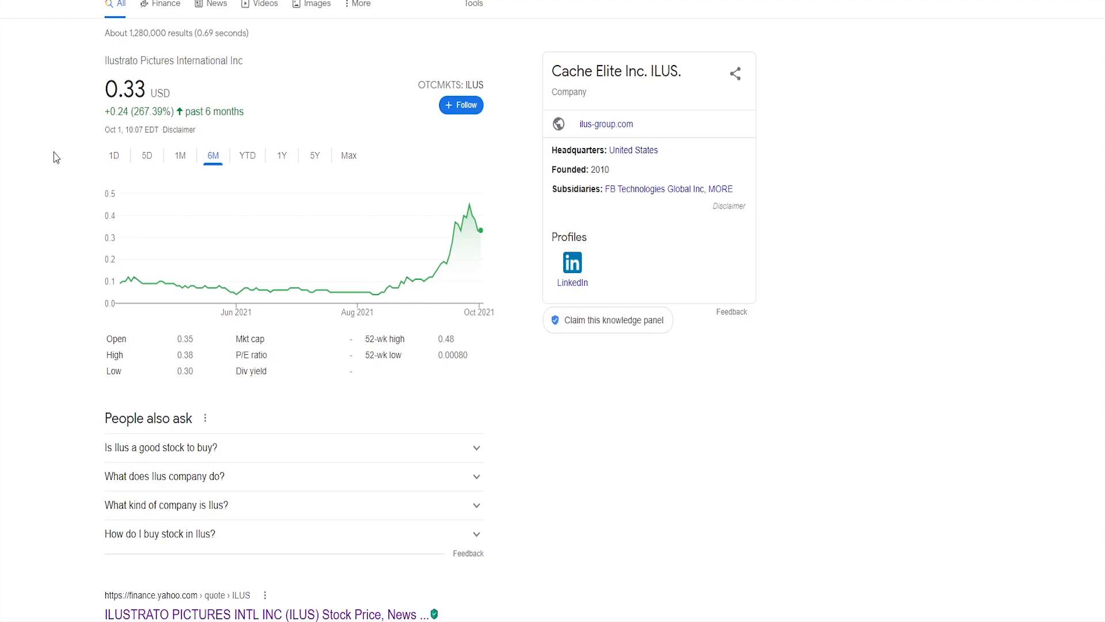
mouse_move(481, 233)
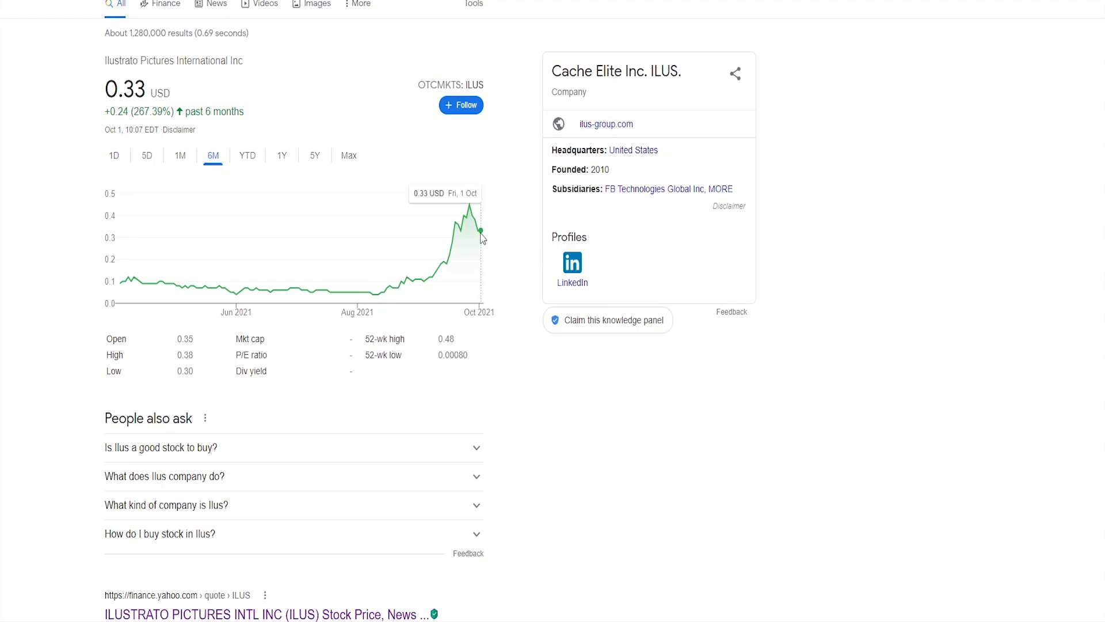
mouse_move(454, 224)
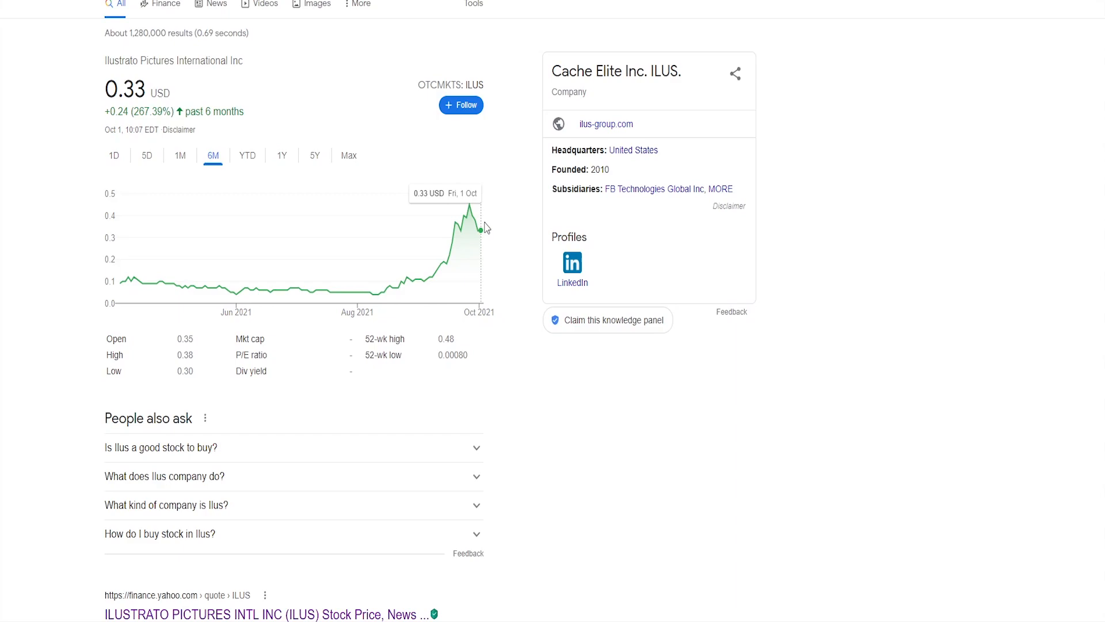
mouse_move(469, 207)
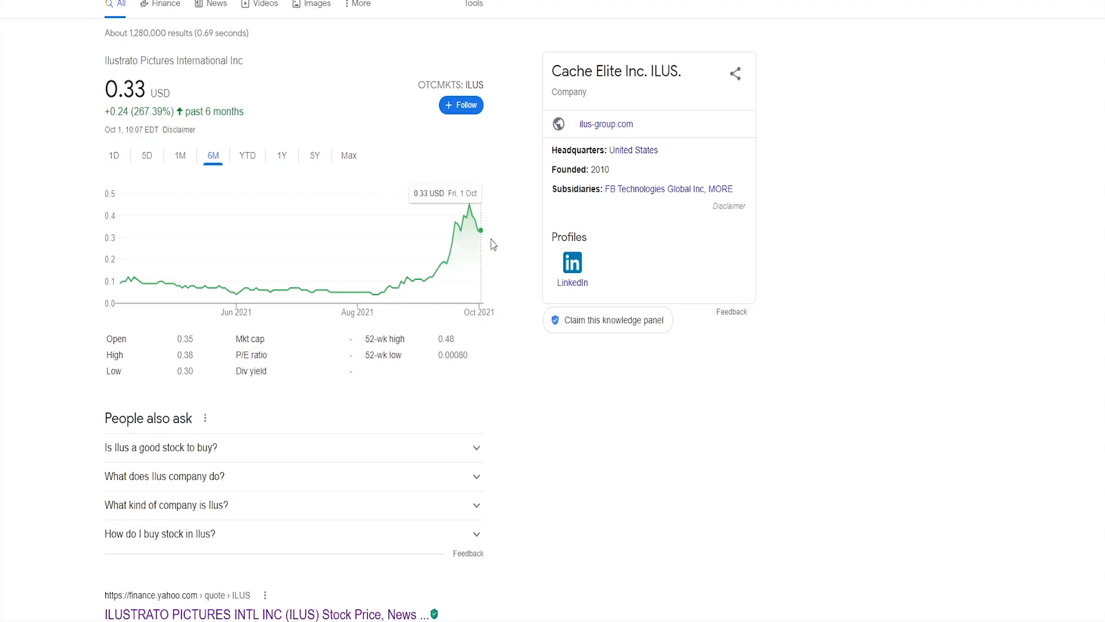
mouse_move(465, 215)
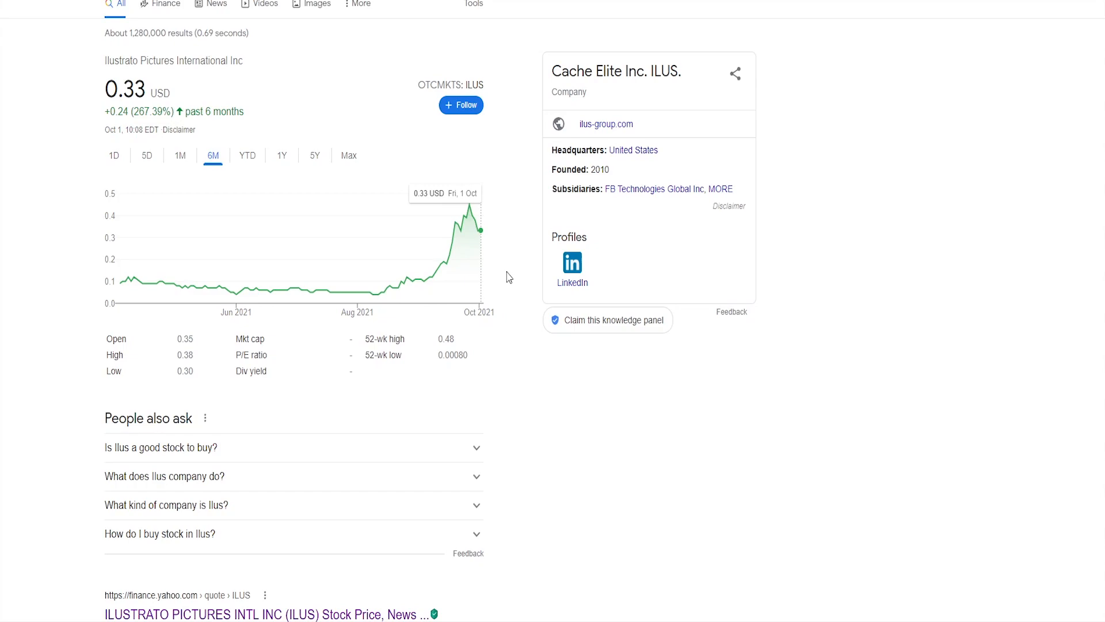
Return the Google ILUS chart to the one-month range, showing a 200.59% gain
left_click(179, 155)
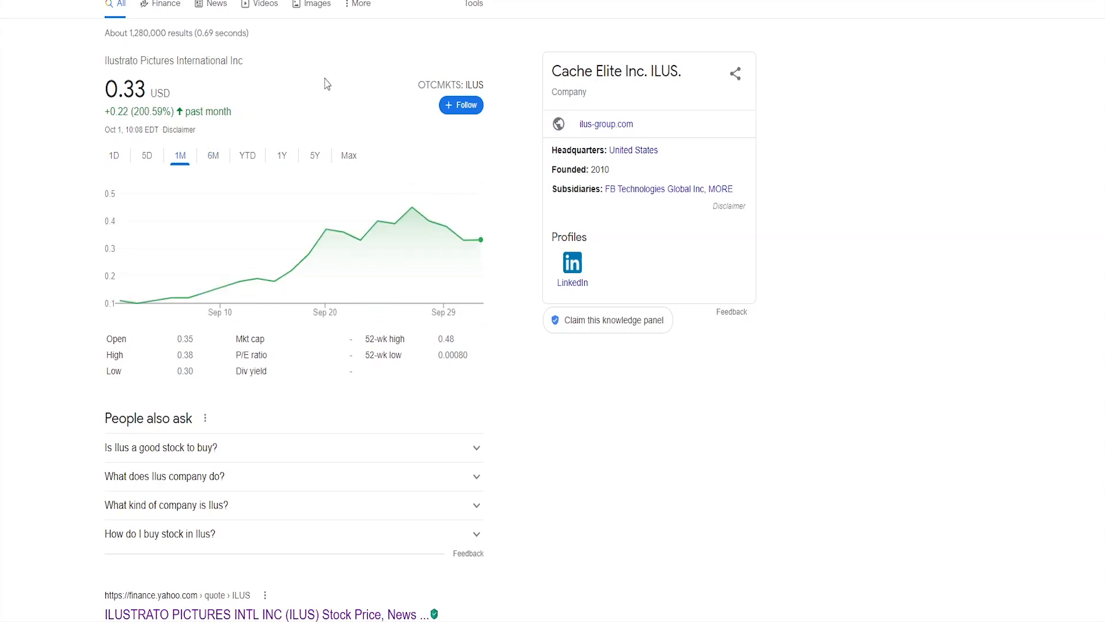